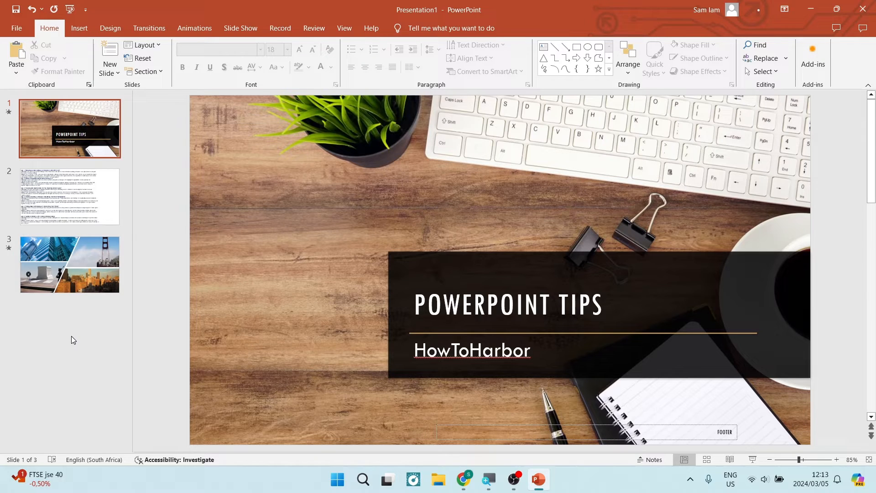
{"action": "mouse_move", "coordinate": [88, 352]}
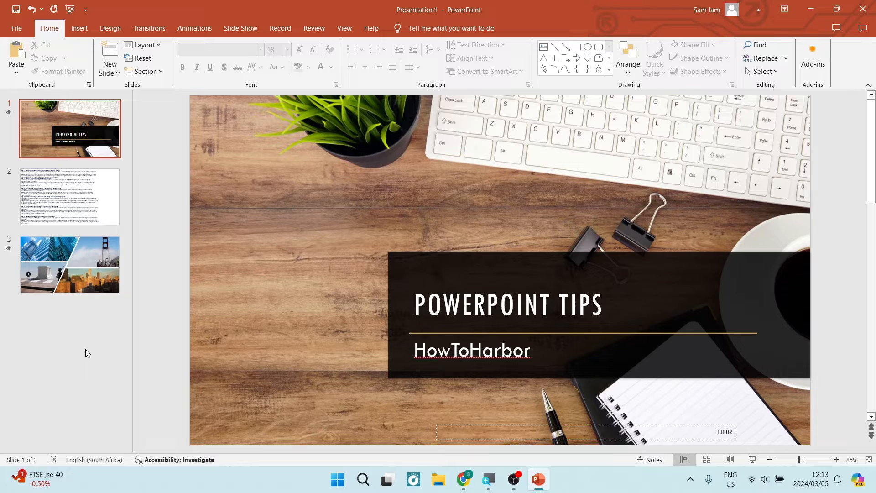
{"action": "mouse_move", "coordinate": [137, 316]}
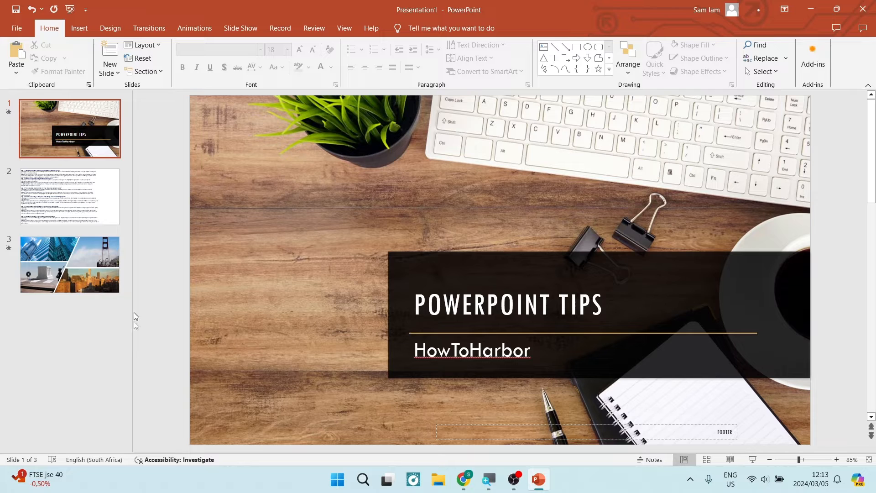
{"action": "mouse_move", "coordinate": [357, 276]}
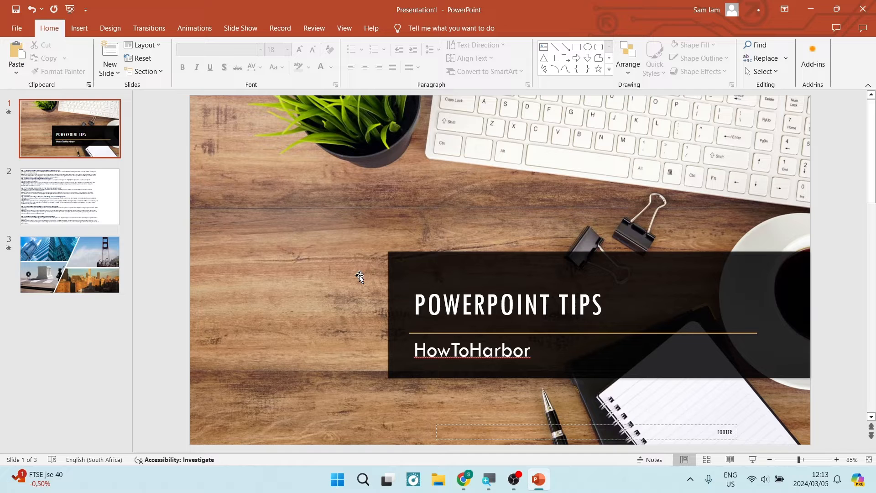
- Uncheck Footer for slides and Header for notes and handouts, leaving only Page number checked
{"action": "left_click", "coordinate": [79, 28]}
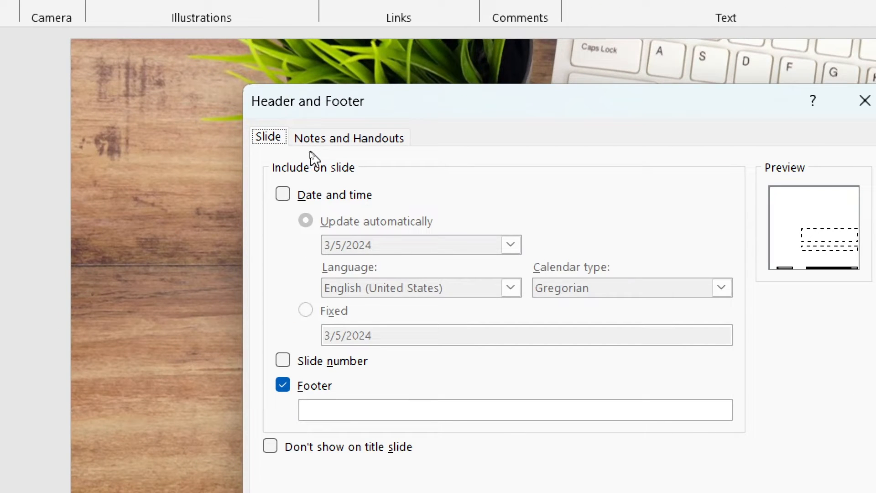
{"action": "left_click", "coordinate": [349, 137]}
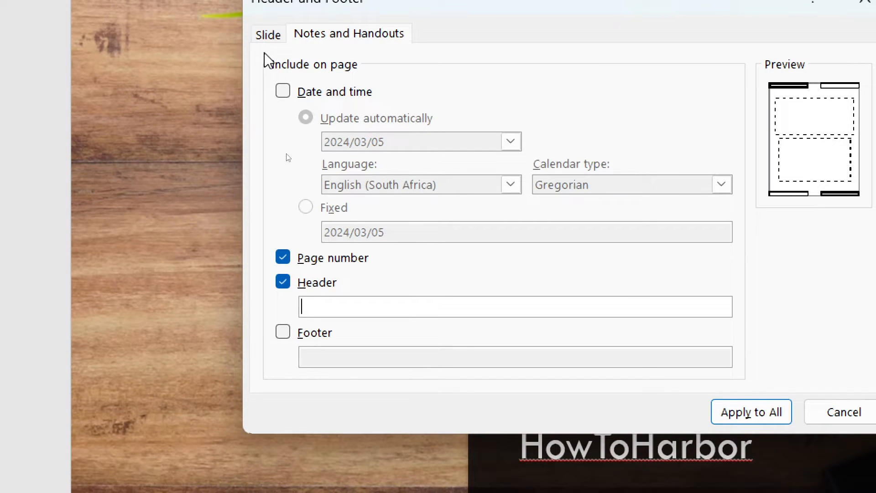
{"action": "left_click", "coordinate": [268, 33]}
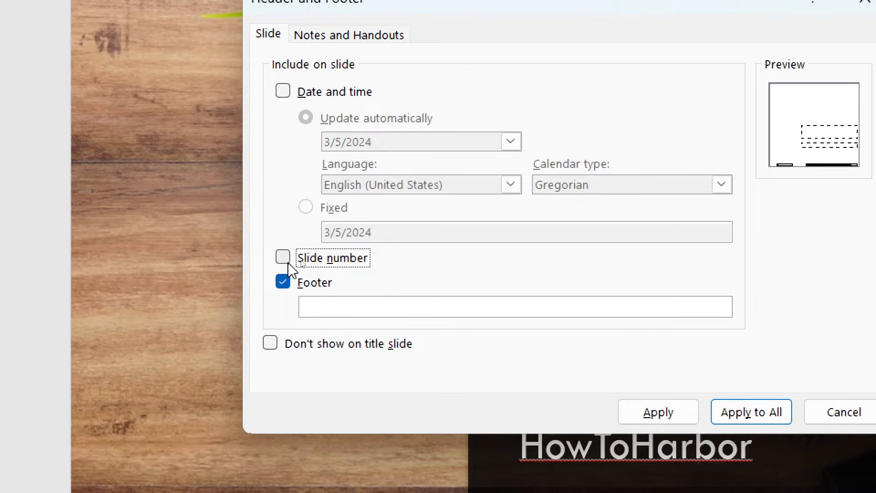
{"action": "left_click", "coordinate": [283, 281]}
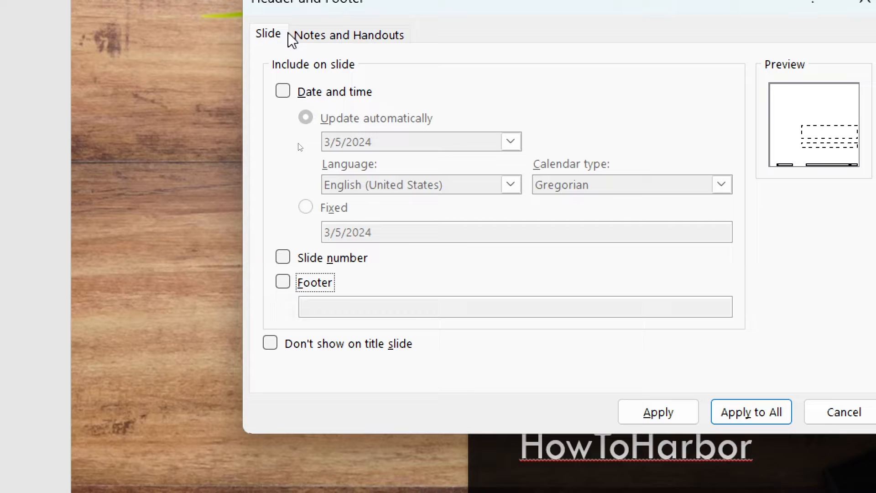
{"action": "left_click", "coordinate": [350, 34]}
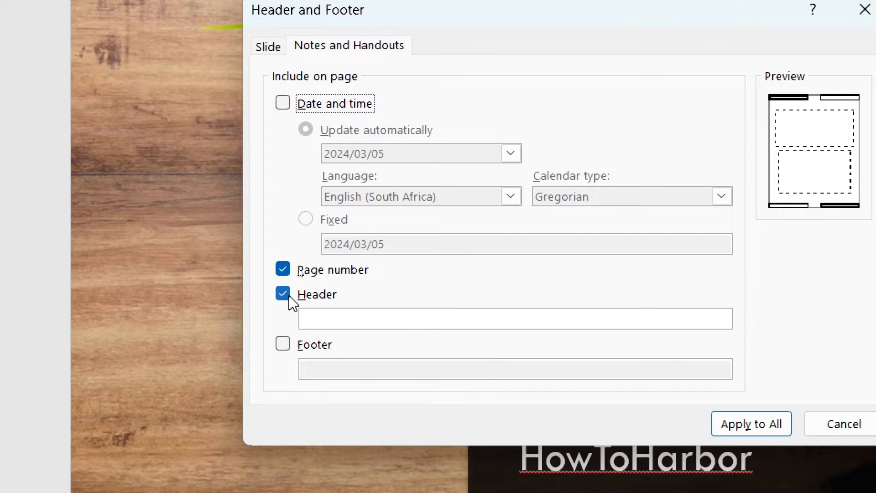
{"action": "left_click", "coordinate": [283, 294]}
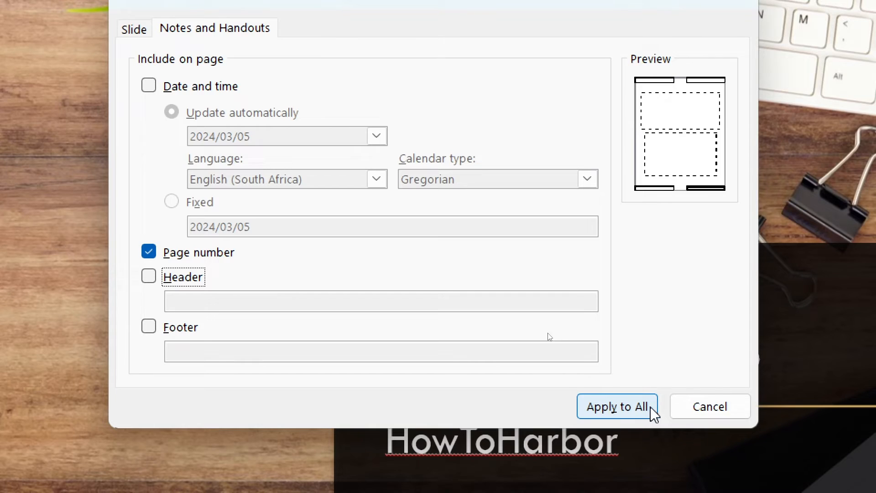
- Apply the settings to all slides, returning to the POWERPOINT TIPS title slide
{"action": "left_click", "coordinate": [617, 407]}
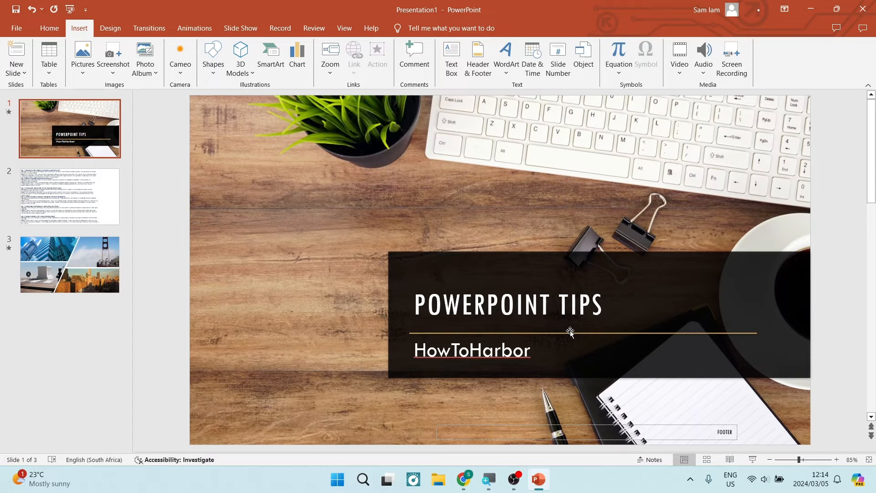
{"action": "mouse_move", "coordinate": [534, 334]}
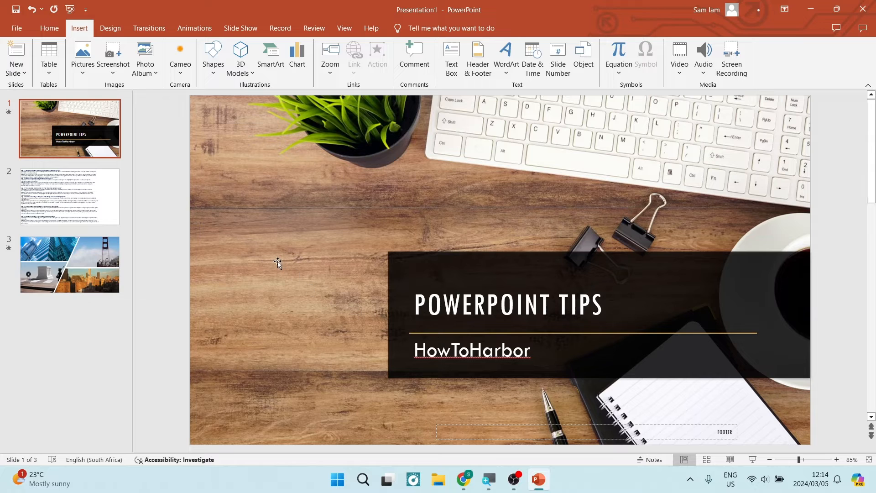
{"action": "mouse_move", "coordinate": [245, 197]}
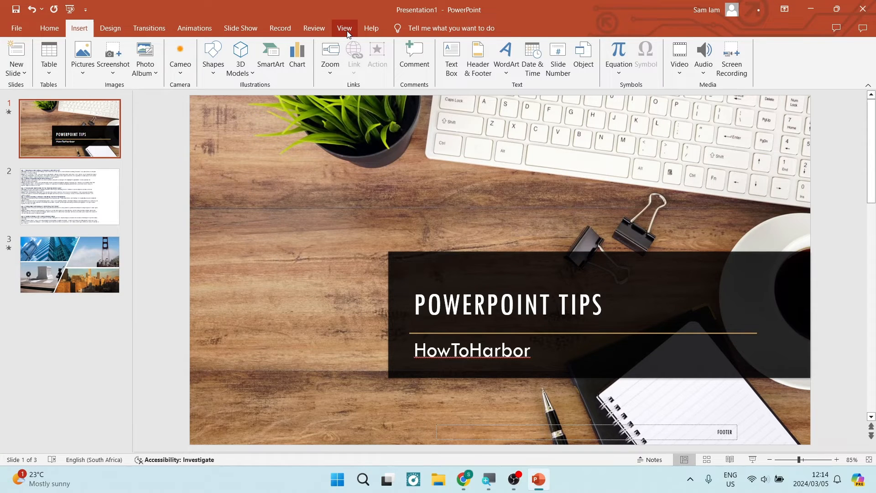
- Switch from the View ribbon into Slide Master view showing the master placeholders
{"action": "left_click", "coordinate": [344, 27]}
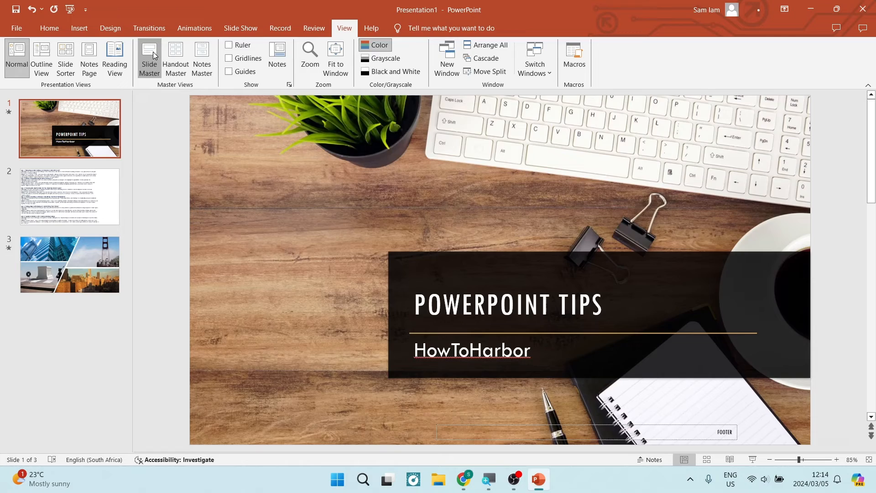
{"action": "left_click", "coordinate": [150, 54]}
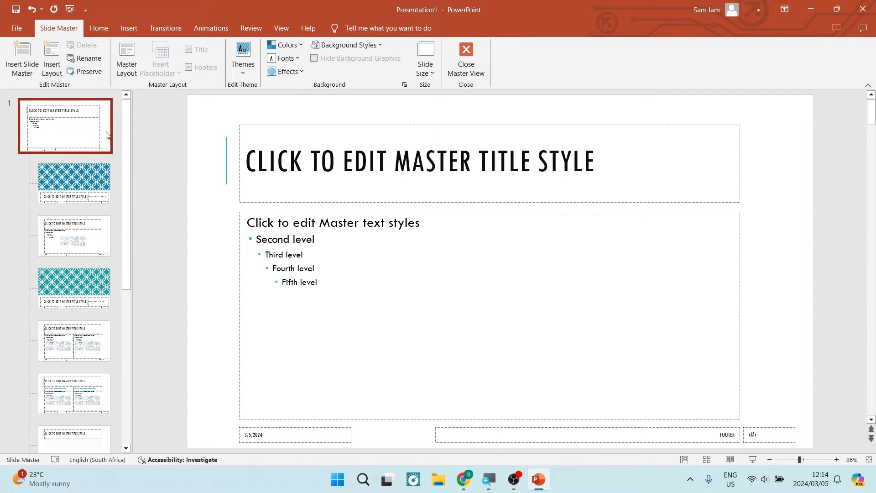
{"action": "mouse_move", "coordinate": [138, 166]}
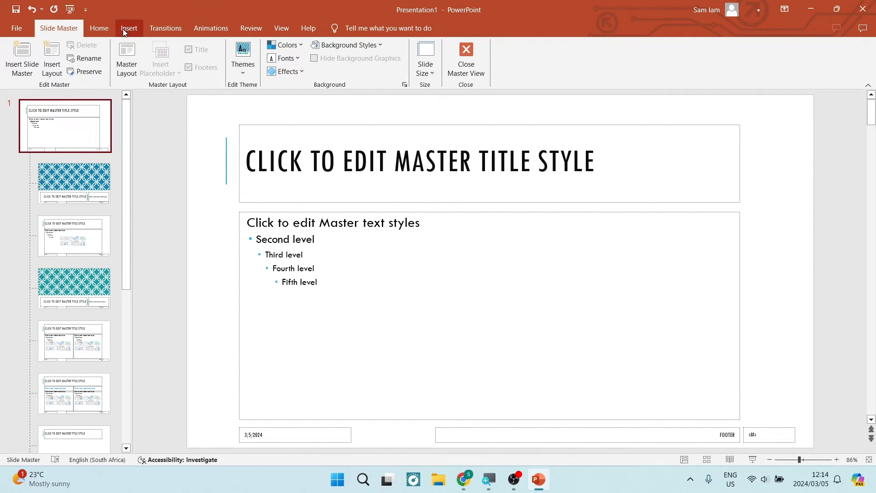
- In the master's Header and Footer dialog, uncheck Footer for slides and Header for notes and handouts
{"action": "left_click", "coordinate": [130, 27]}
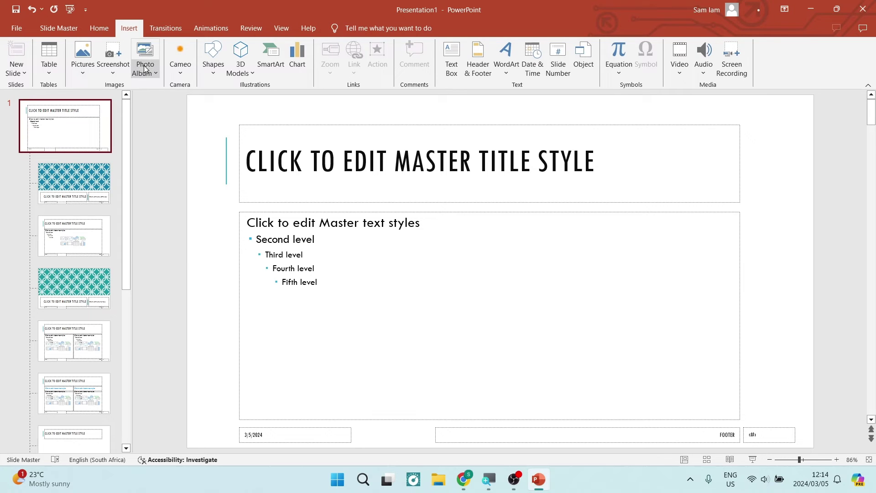
{"action": "left_click", "coordinate": [479, 54]}
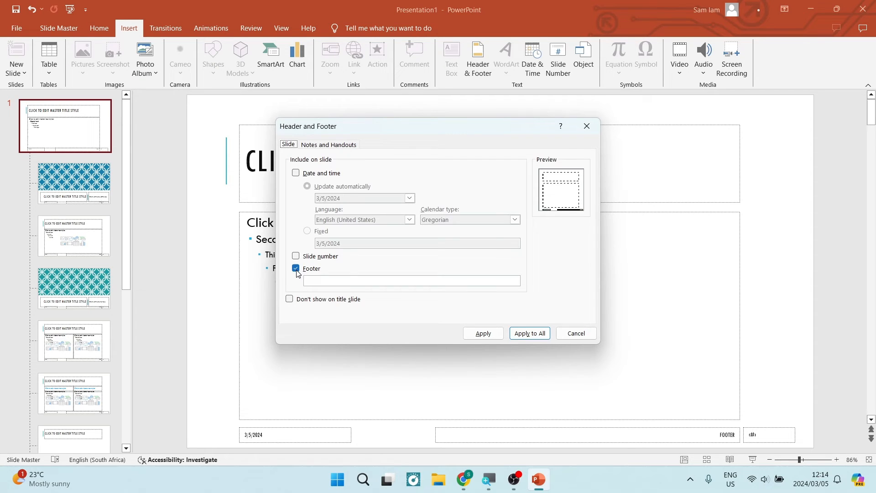
{"action": "left_click", "coordinate": [329, 144]}
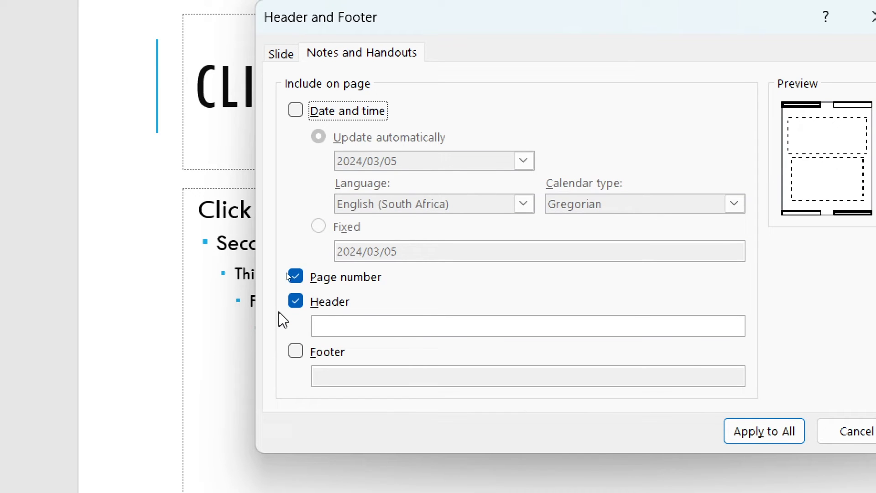
{"action": "left_click", "coordinate": [295, 301]}
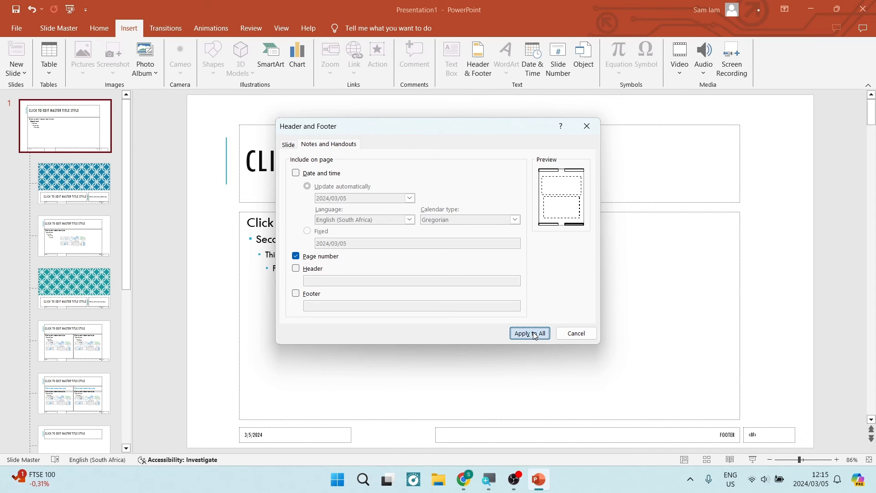
- Apply the settings to all master layouts and return to the Slide Master ribbon
{"action": "left_click", "coordinate": [530, 333]}
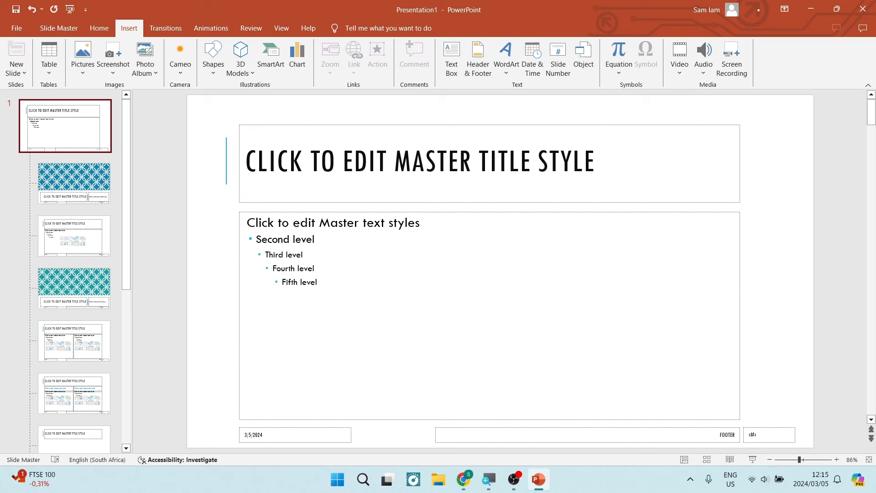
{"action": "mouse_move", "coordinate": [336, 174]}
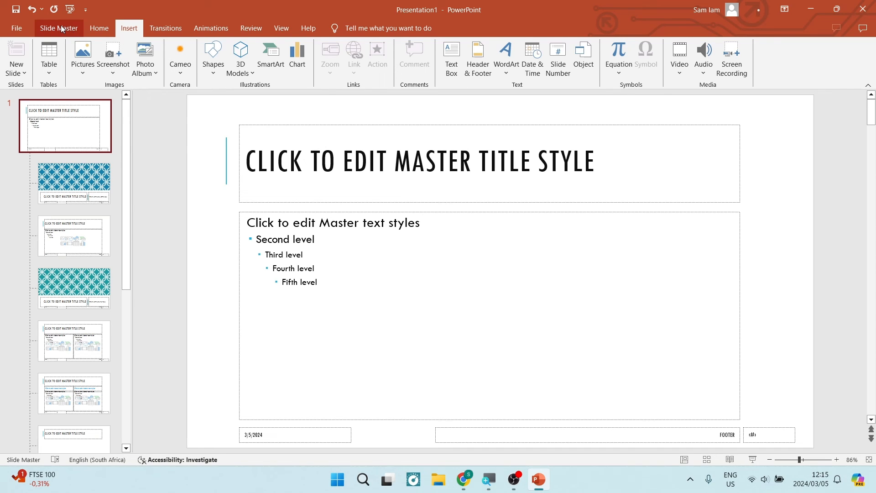
{"action": "left_click", "coordinate": [58, 28]}
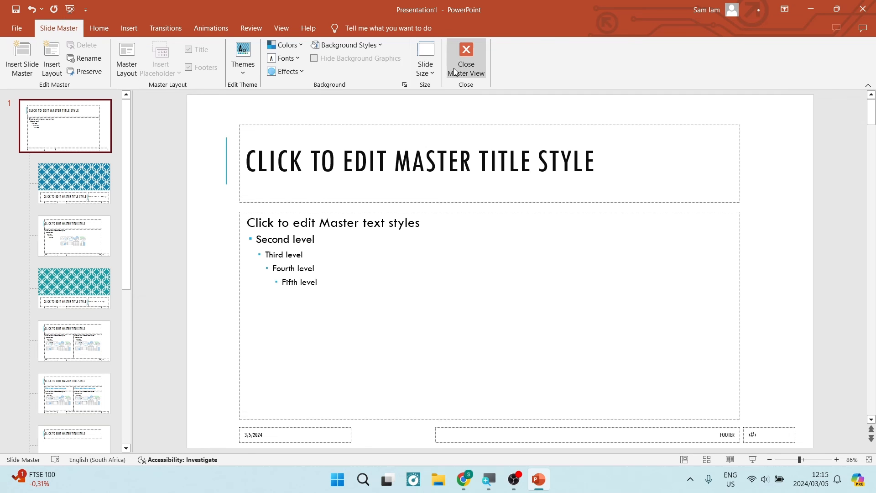
- Close Master view, returning to the title slide without a footer
{"action": "left_click", "coordinate": [466, 53]}
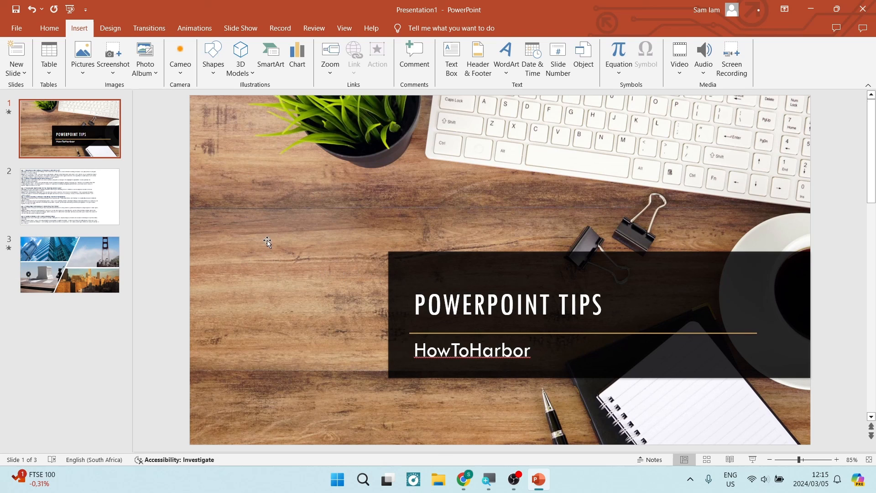
{"action": "mouse_move", "coordinate": [196, 145]}
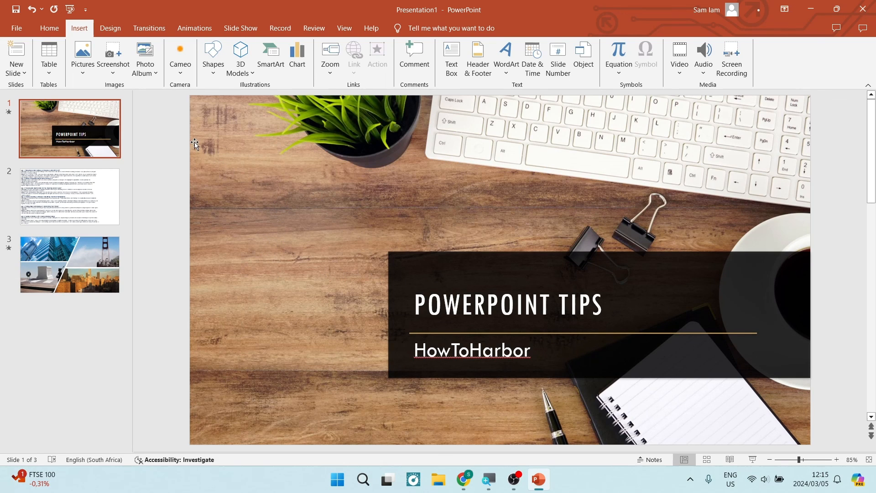
{"action": "mouse_move", "coordinate": [162, 127]}
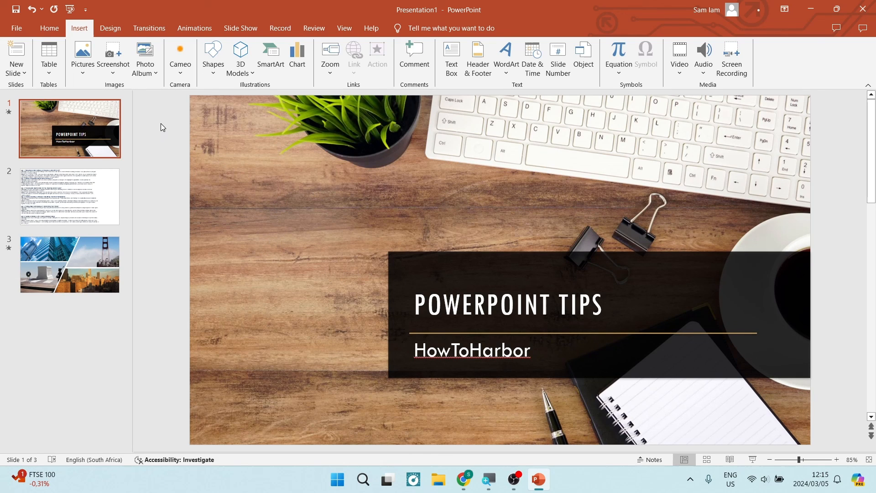